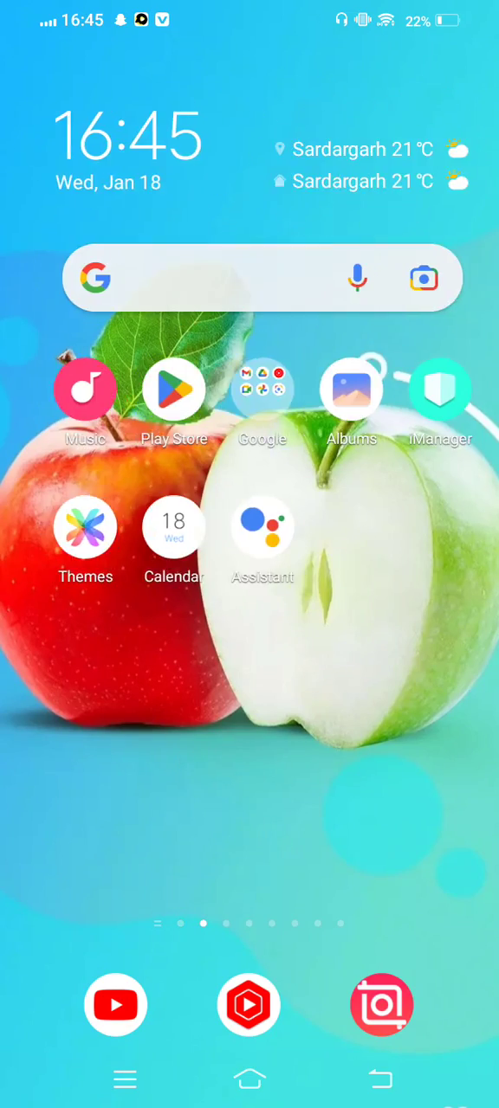
Swipe from the clock-widget page to the page with Raabta, E2PDF, Google and JazzCash
scroll(left, 3)
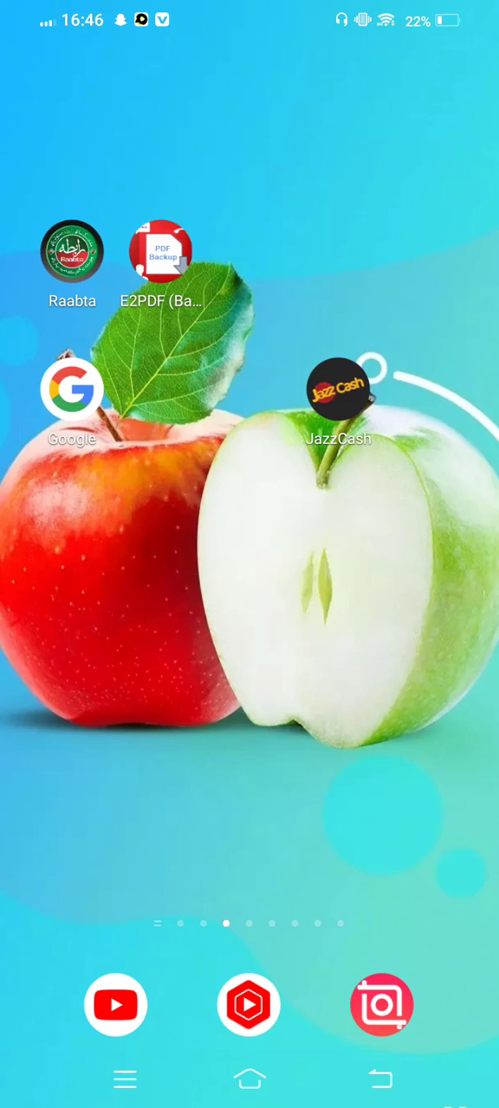
scroll(right, 3)
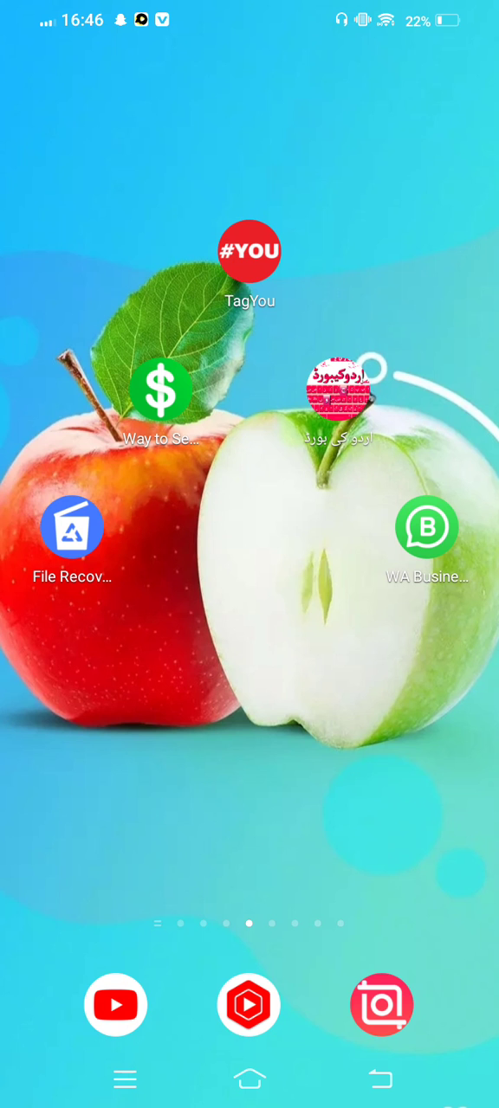
scroll(left, 3)
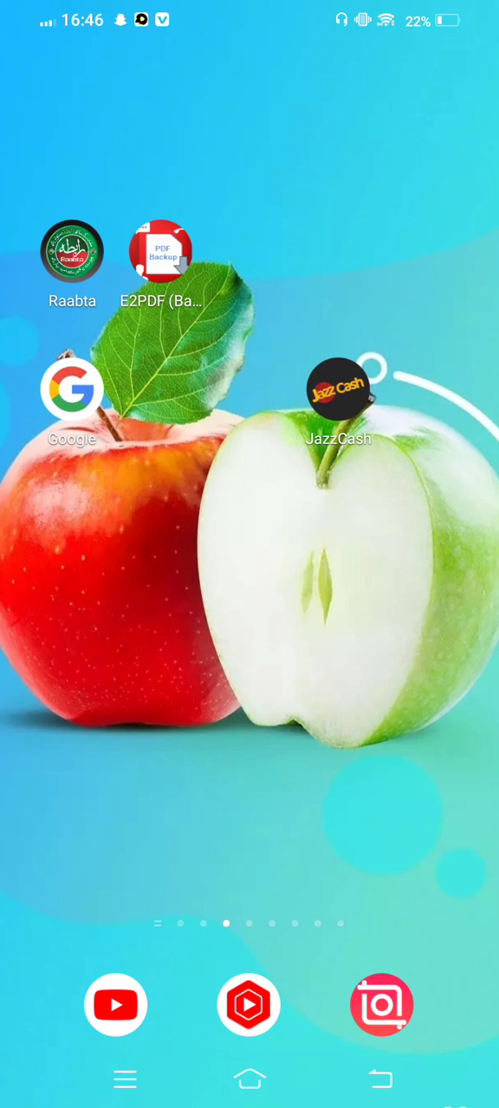
scroll(left, 3)
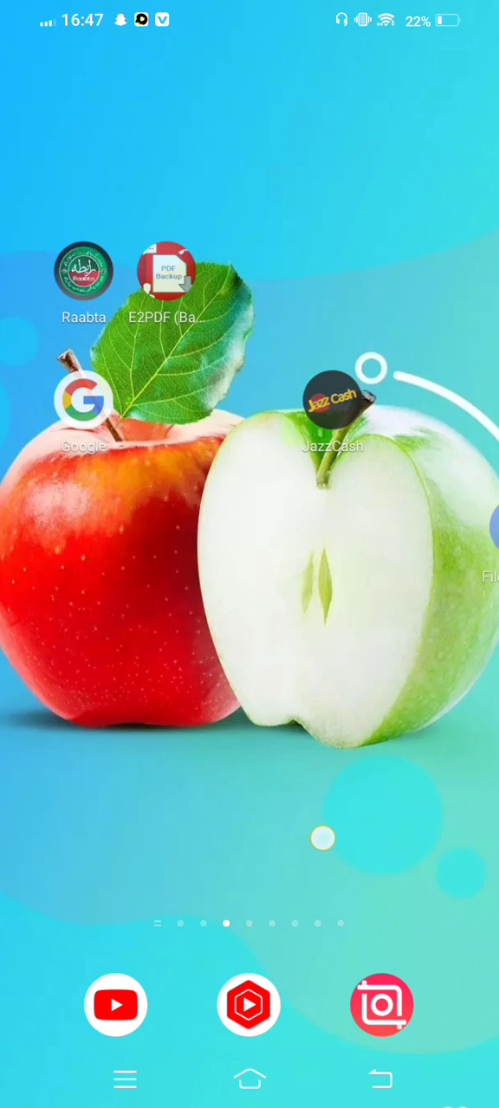
scroll(left, 3)
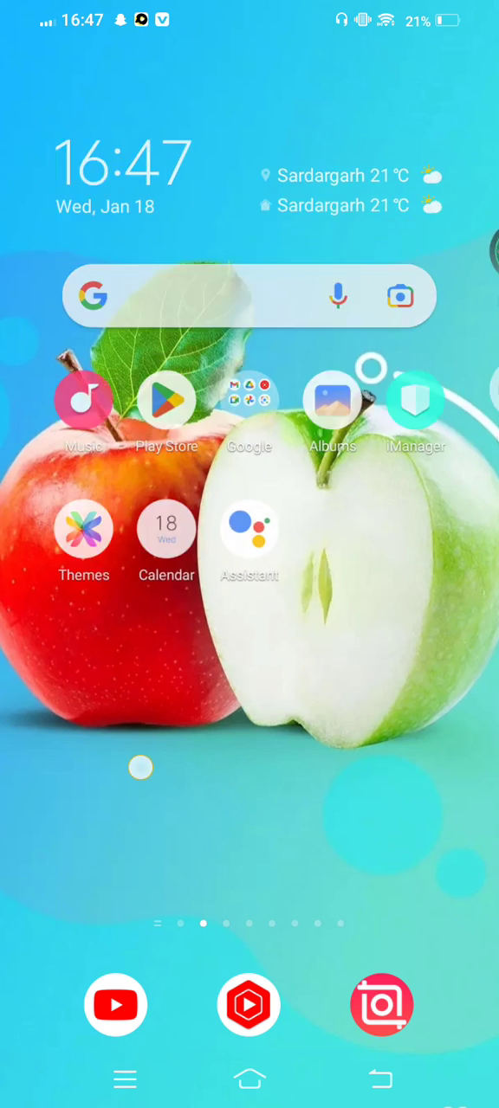
scroll(left, 3)
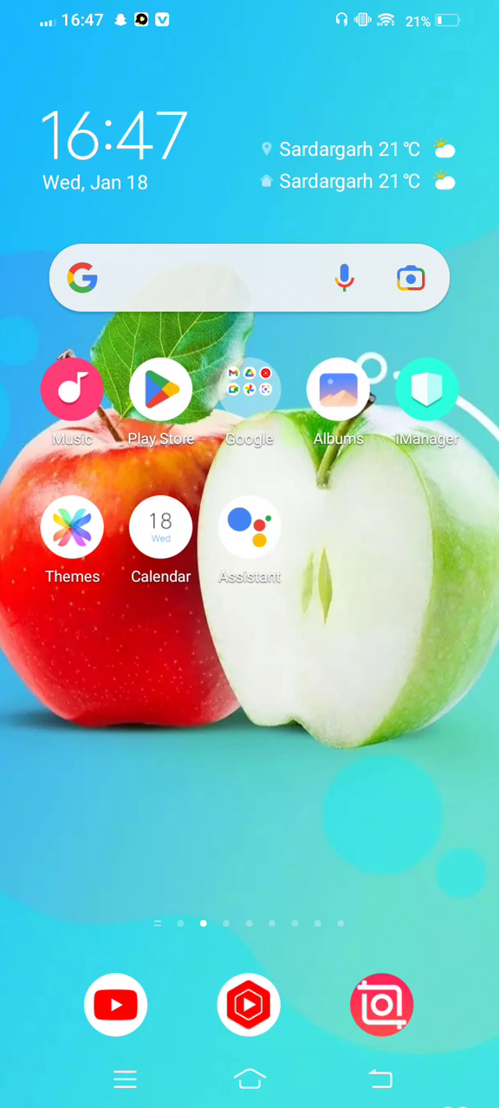
scroll(left, 3)
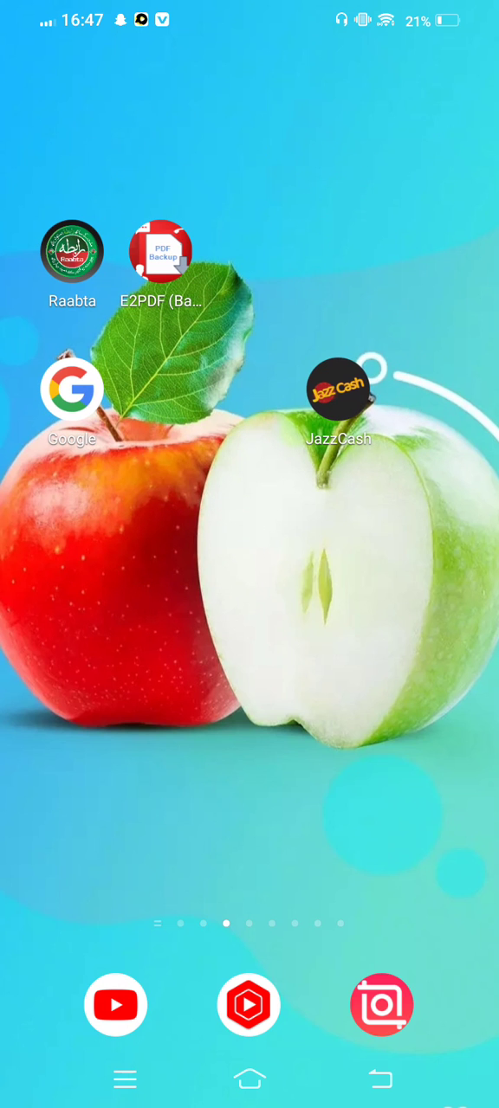
scroll(right, 3)
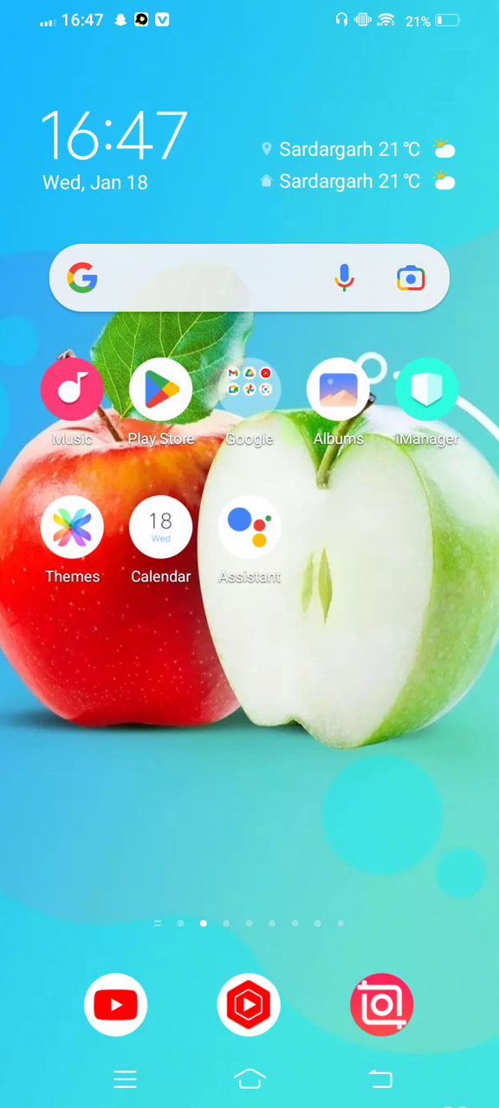
scroll(left, 3)
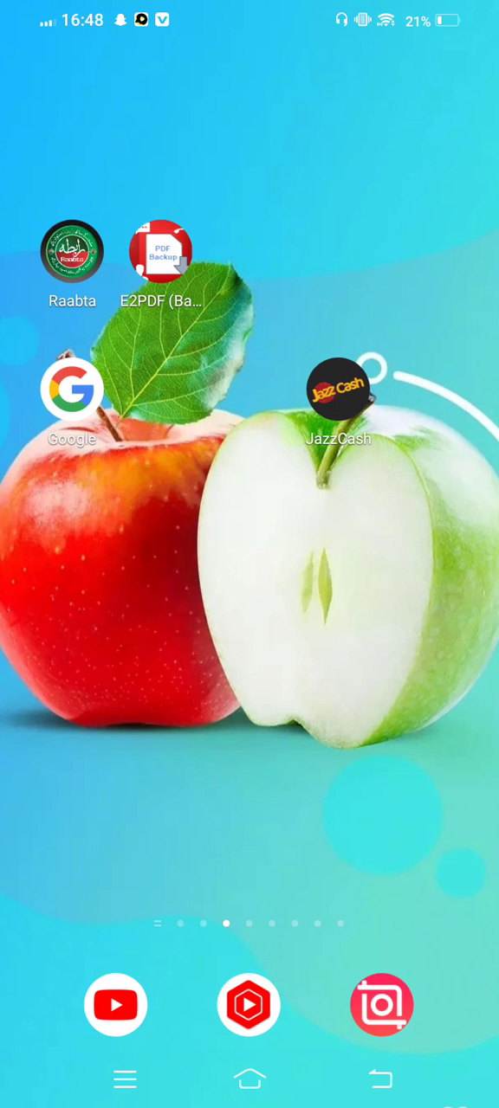
Swipe back to the main page with the clock, search bar, Music, Play Store and Assistant
click(304, 650)
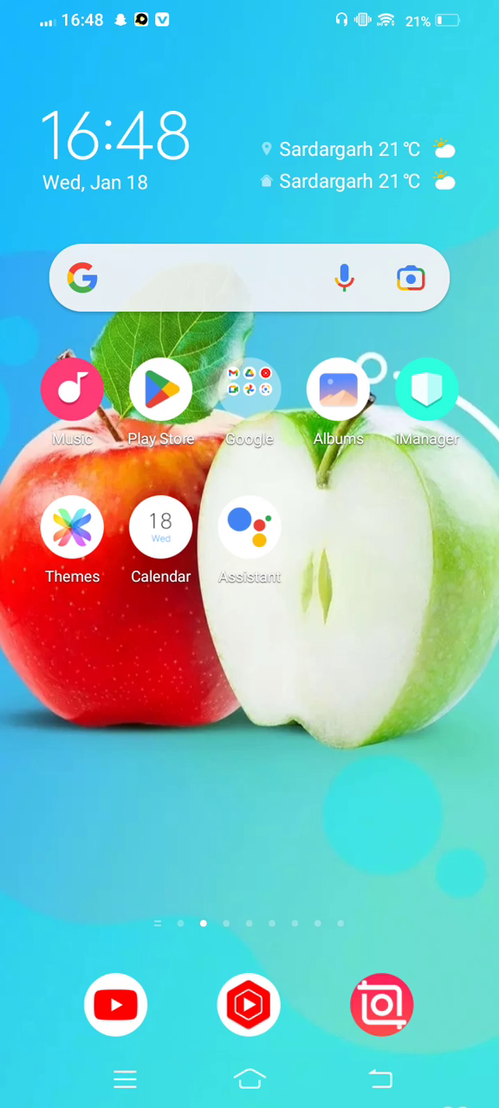
scroll(left, 3)
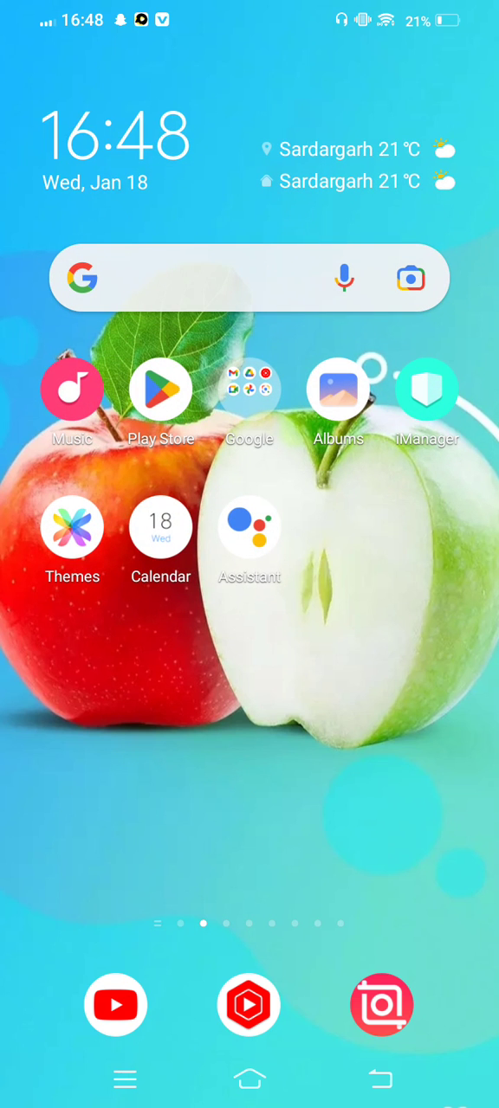
scroll(left, 3)
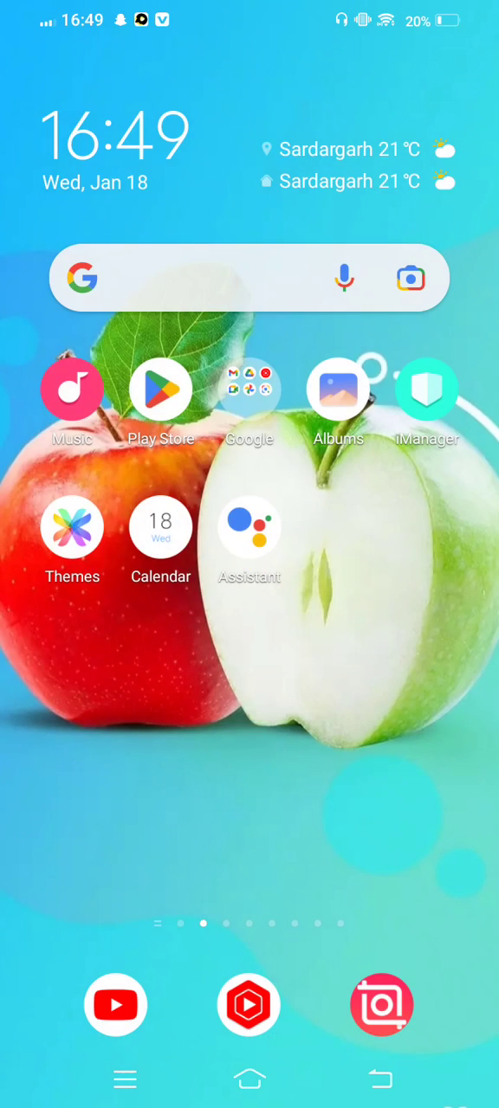
Swipe through home pages to reach TagYou, File Recovery, Urdu keyboard and WA Business
scroll(left, 3)
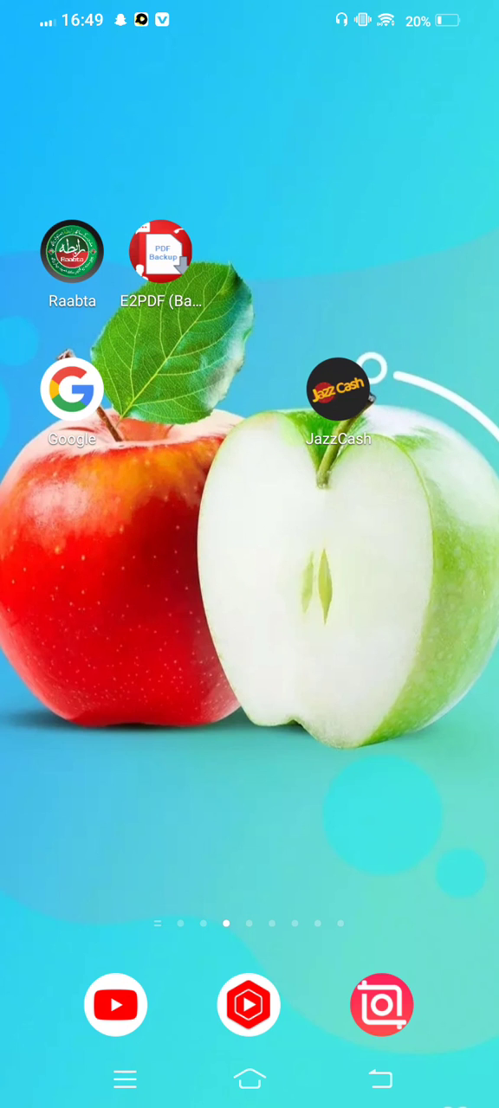
scroll(left, 3)
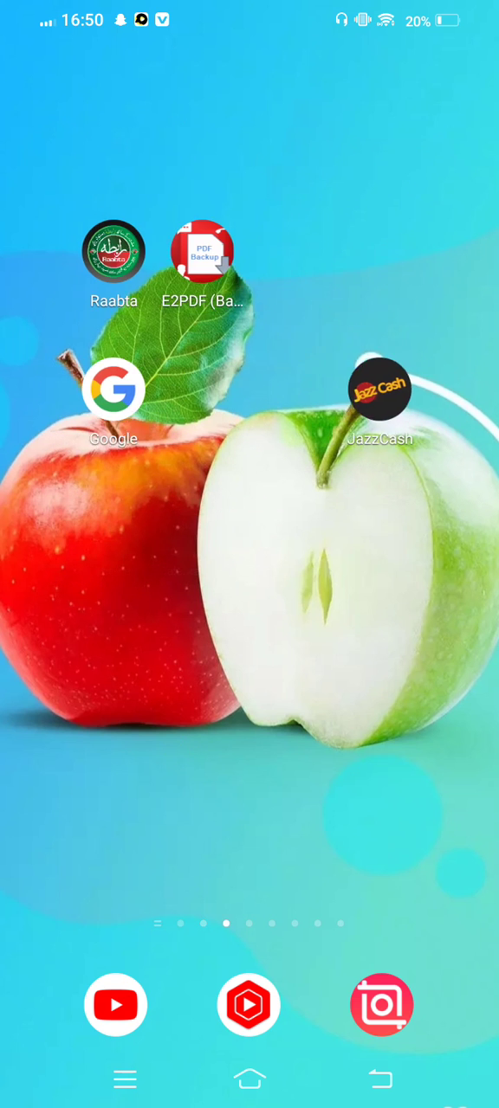
scroll(left, 3)
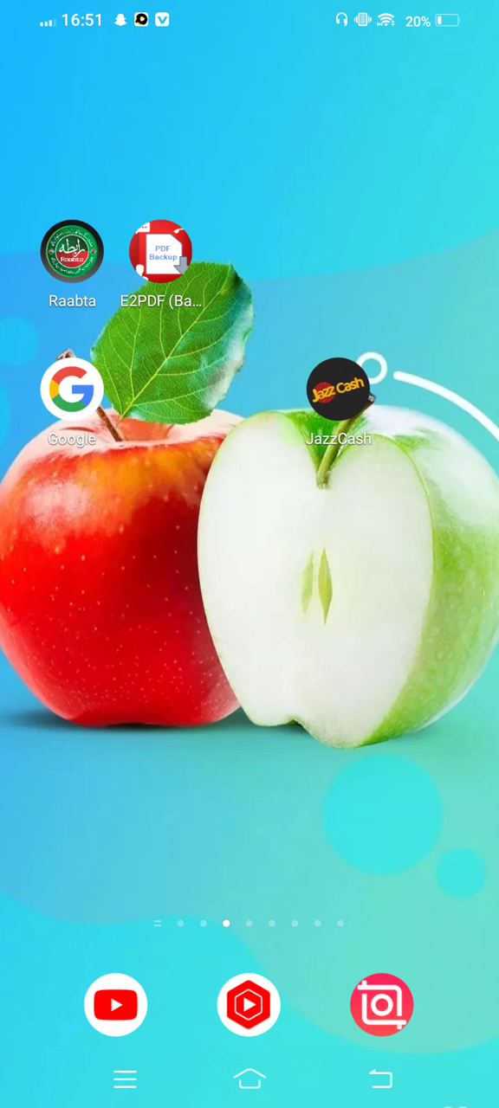
scroll(left, 3)
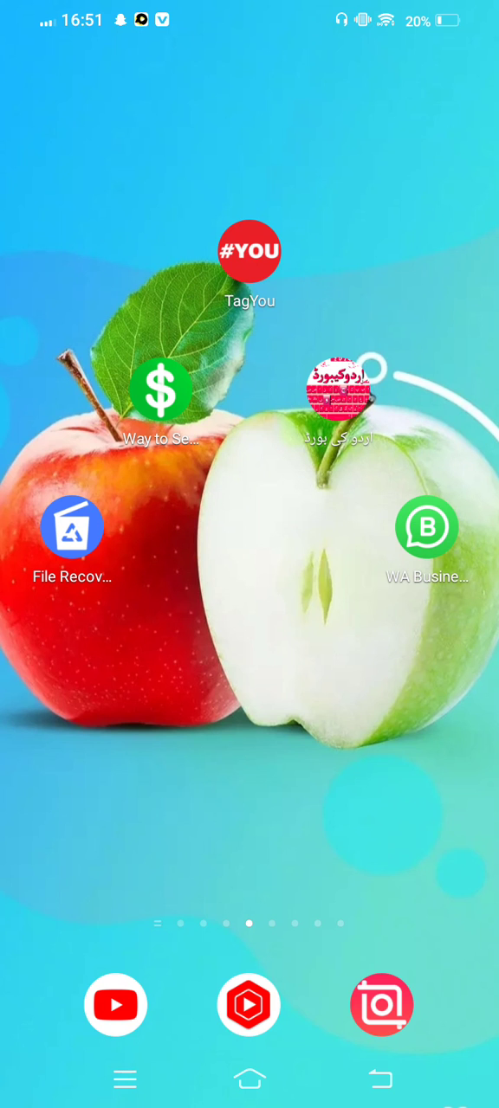
Swipe to the page showing Video, Email, Notes, Facebook, Settings, Messages and ZArchiver
scroll(left, 3)
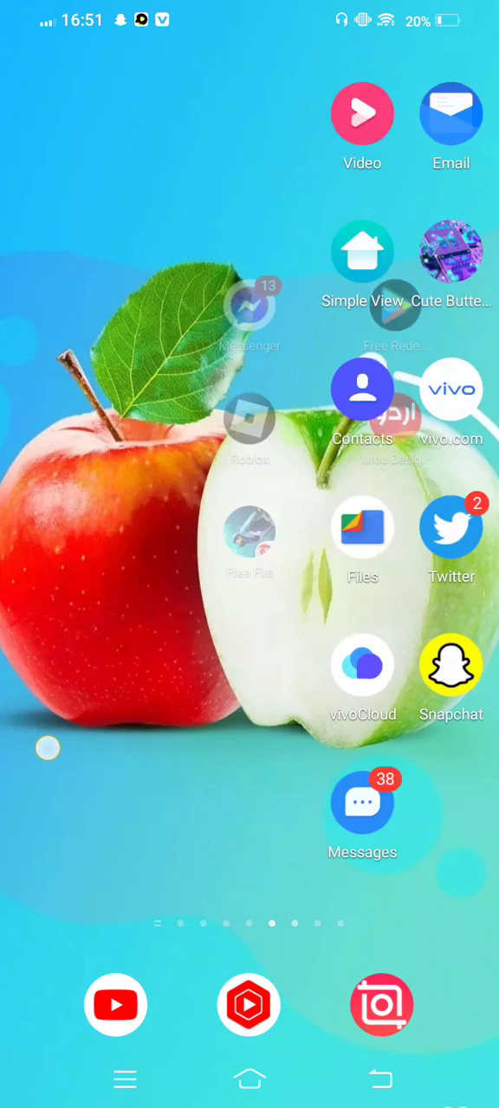
scroll(left, 3)
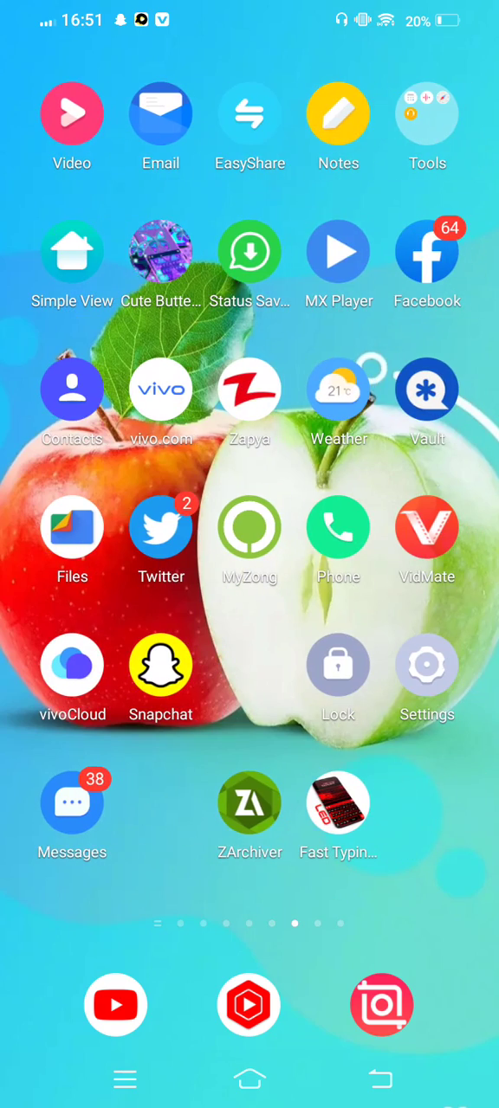
click(297, 657)
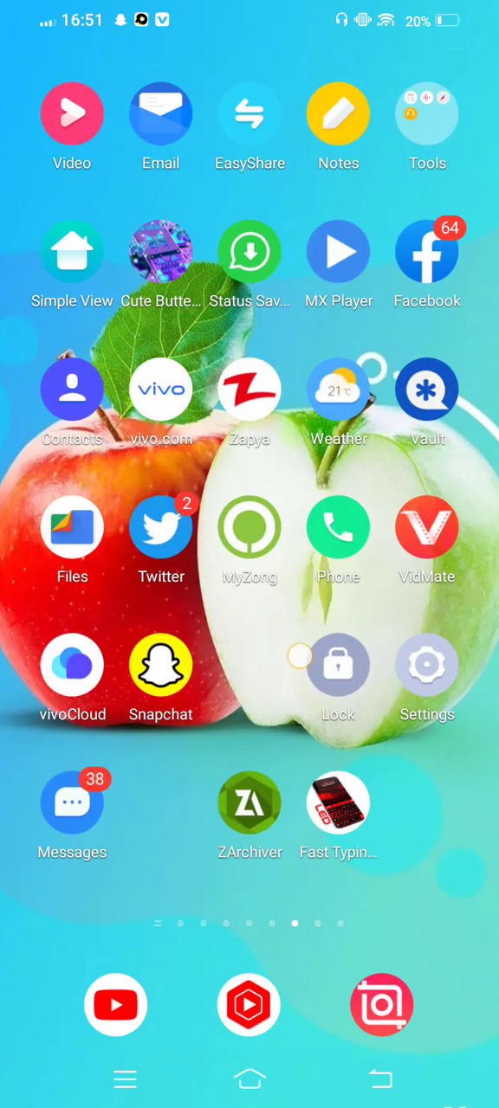